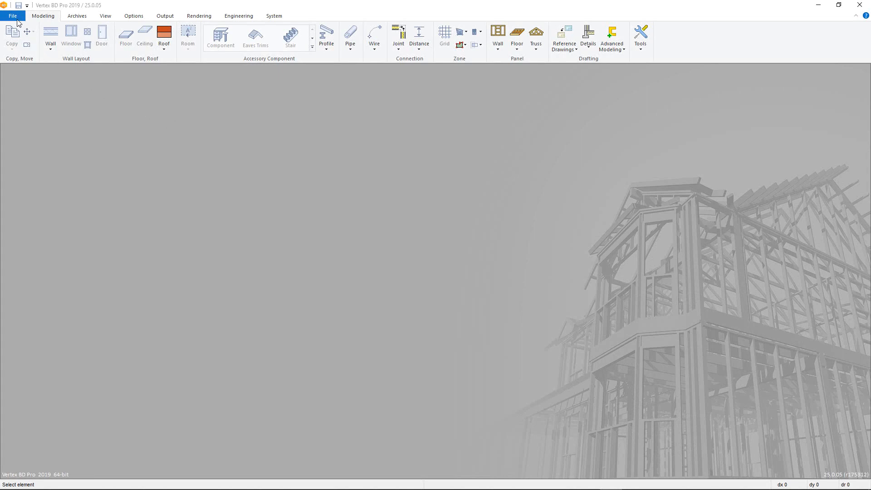
Create project 'test' named 'Test Project' from the TEMPL-PARAMETRIC template.
{"action": "left_click", "coordinate": [12, 16]}
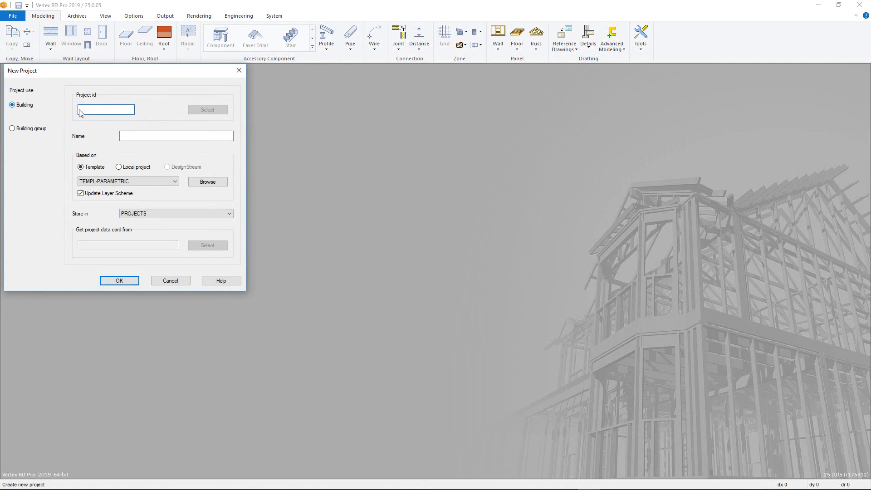
{"action": "type", "text": "test"}
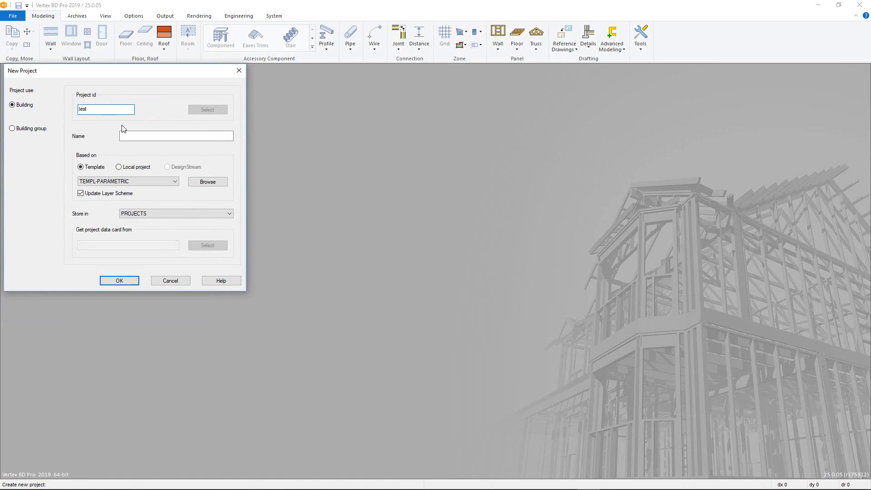
{"action": "type", "text": "Test Project"}
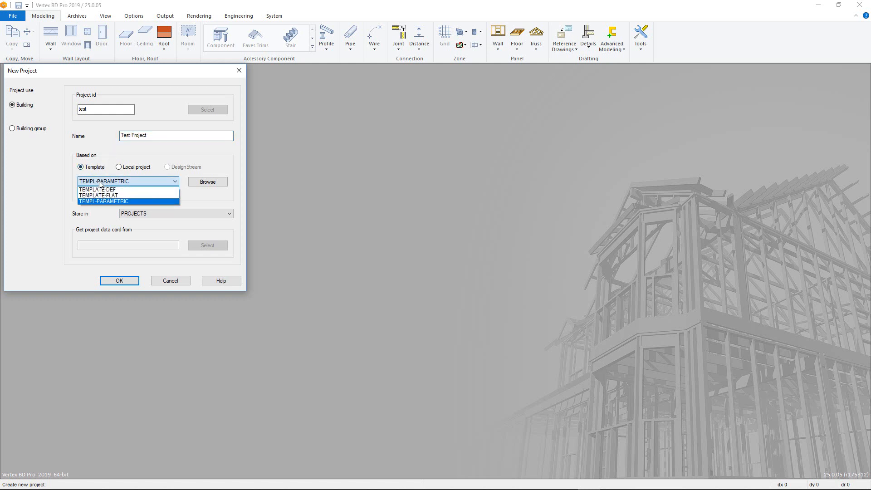
{"action": "left_click", "coordinate": [104, 201]}
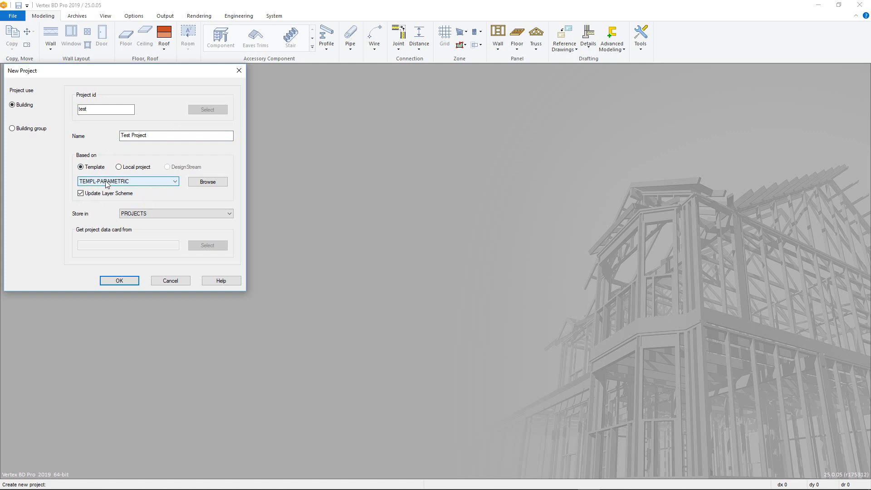
{"action": "mouse_move", "coordinate": [136, 184]}
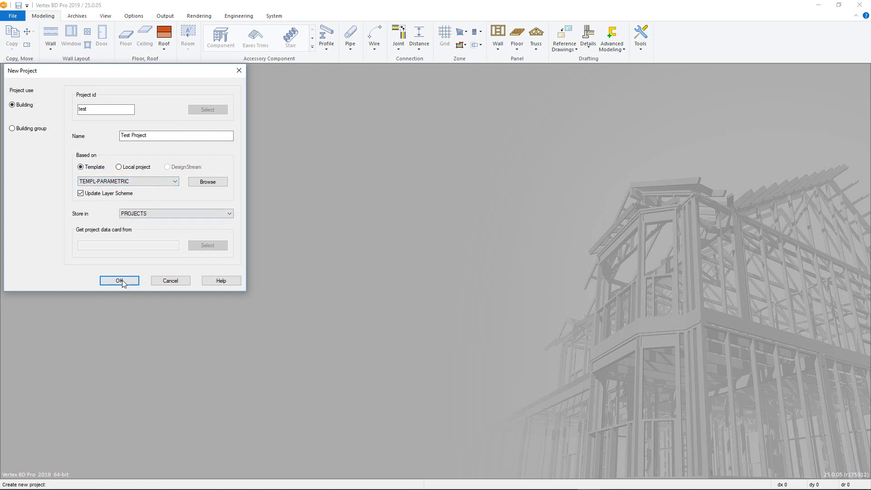
{"action": "left_click", "coordinate": [119, 280]}
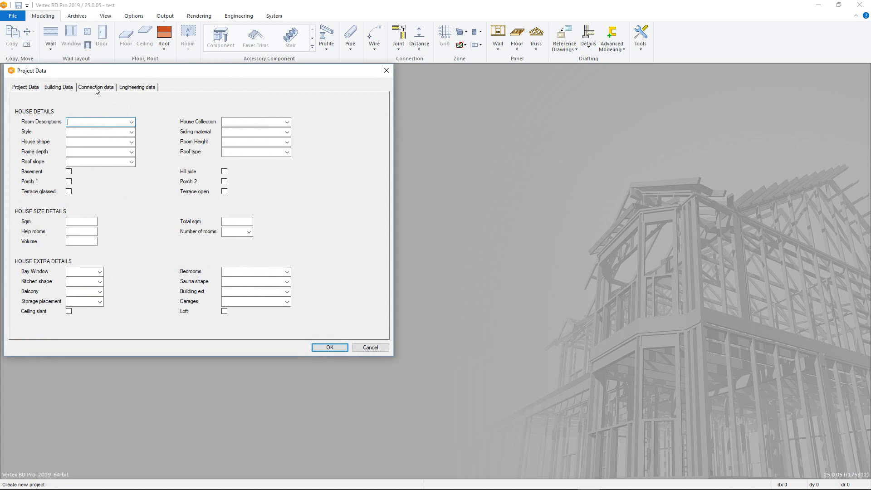
Review the Building Data and Connection data tabs of the project data card, leaving them empty.
{"action": "left_click", "coordinate": [95, 87]}
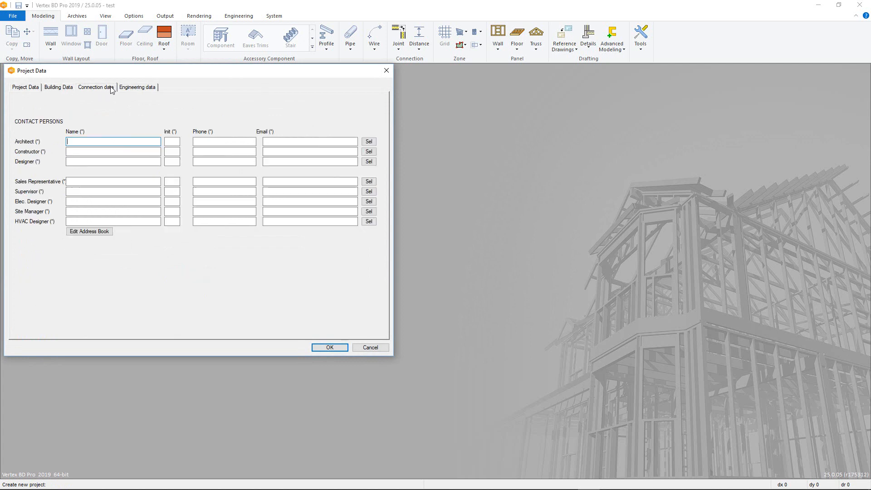
{"action": "left_click", "coordinate": [137, 87]}
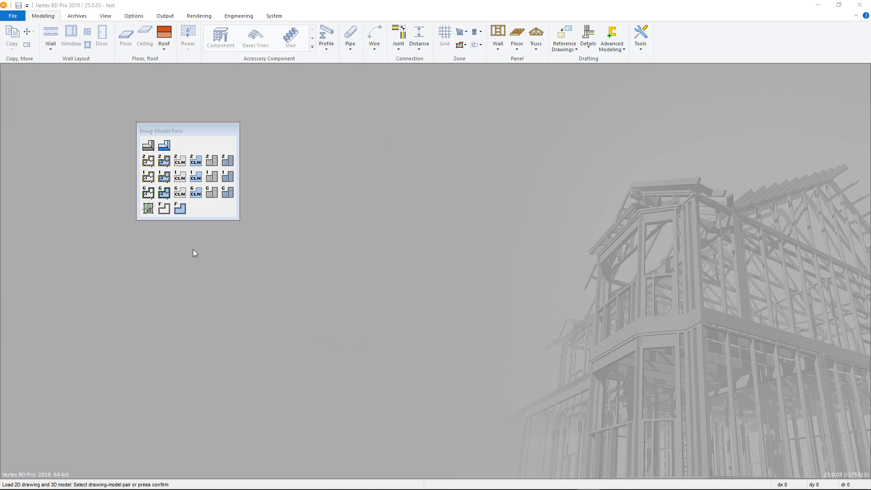
{"action": "mouse_move", "coordinate": [154, 236]}
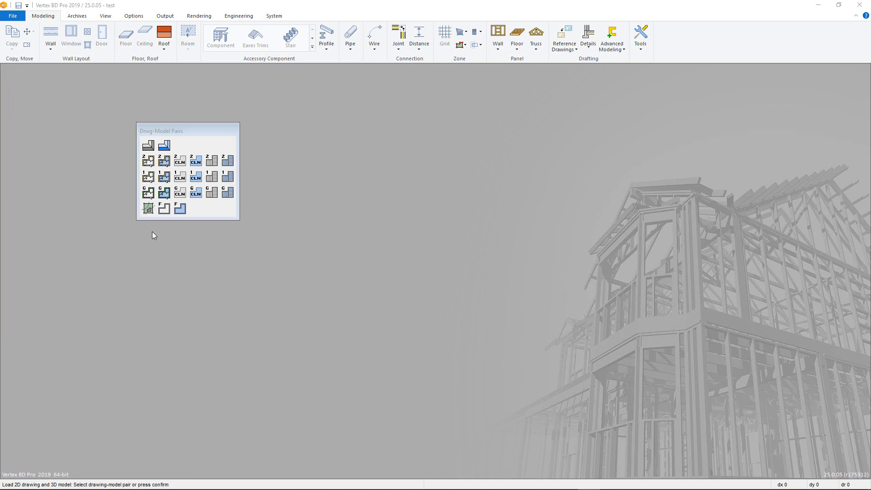
{"action": "mouse_move", "coordinate": [154, 229]}
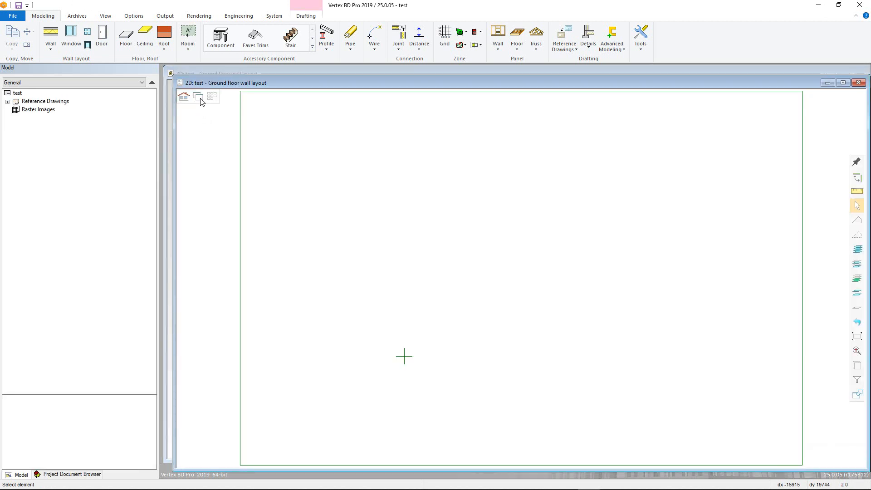
{"action": "mouse_move", "coordinate": [186, 99]}
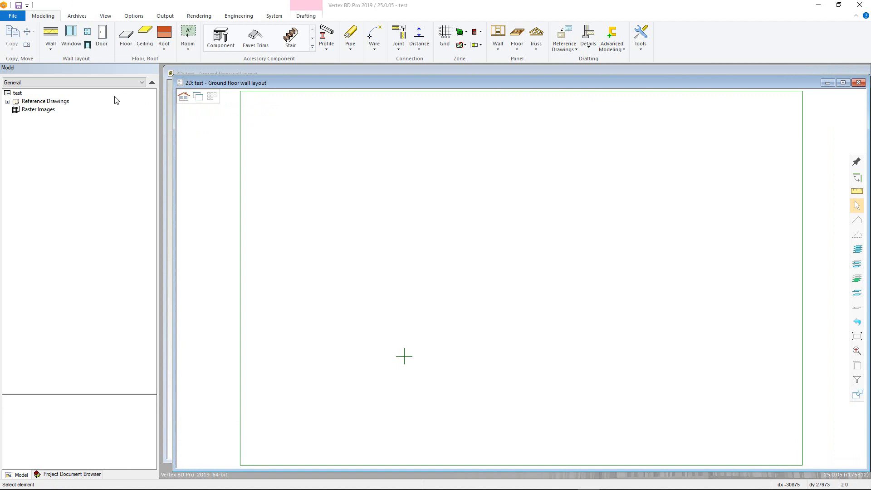
{"action": "mouse_move", "coordinate": [104, 434]}
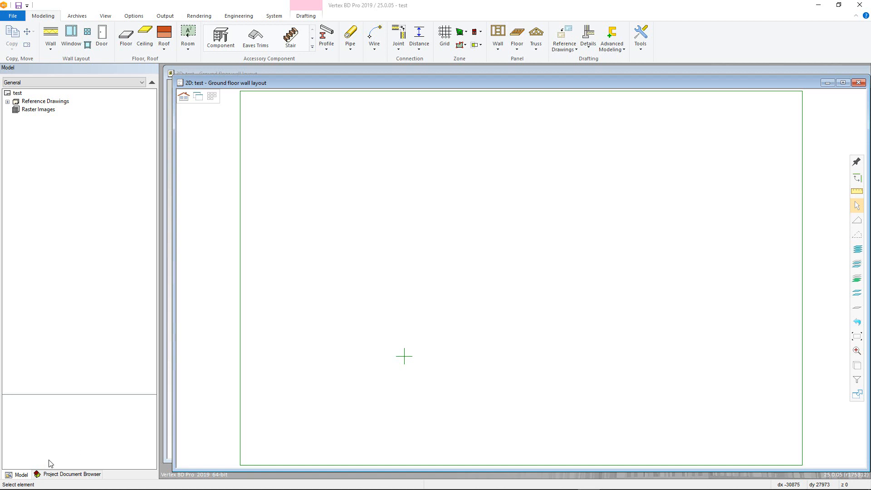
{"action": "mouse_move", "coordinate": [28, 471]}
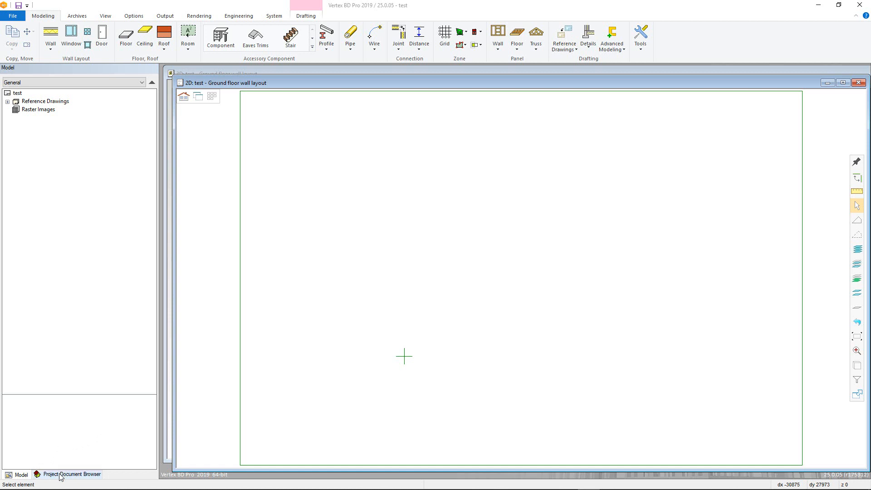
Switch the left panel to the Project Document Browser for project 'test'.
{"action": "left_click", "coordinate": [66, 475]}
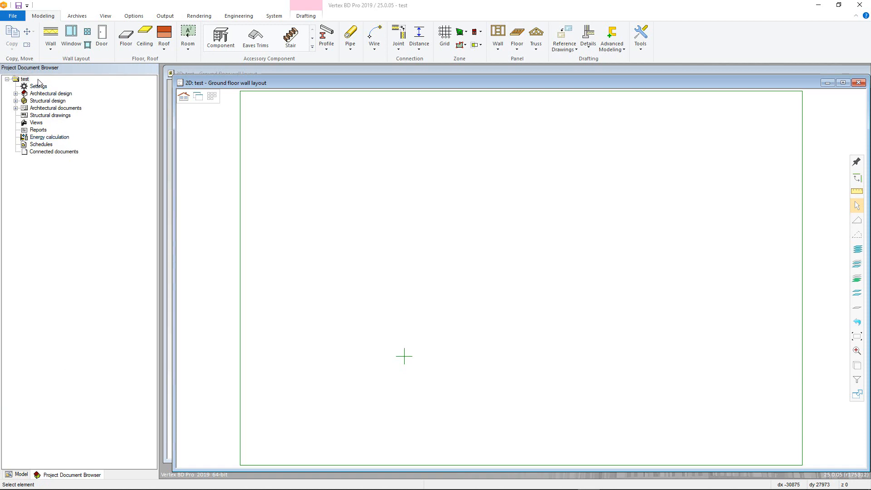
Confirm the ground, 1st and 2nd floor drawing-model pairs in Select Drawings.
{"action": "right_click", "coordinate": [34, 86]}
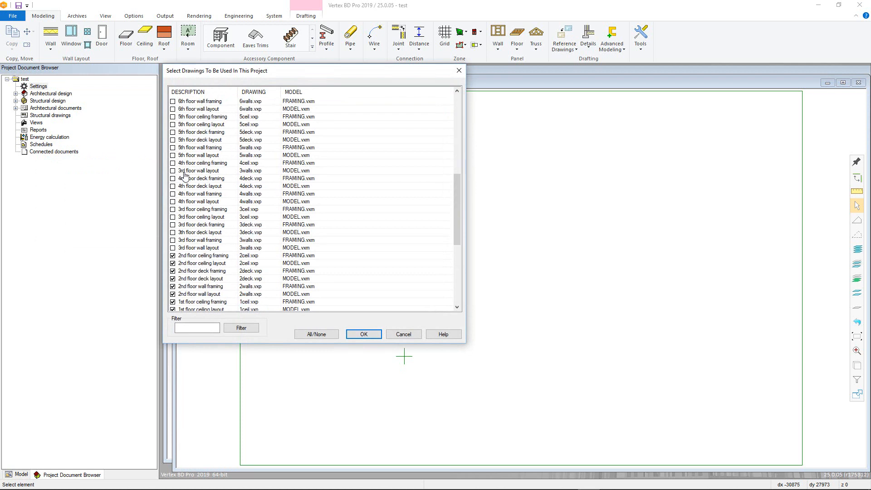
{"action": "scroll", "scroll_direction": "down", "scroll_amount": 3}
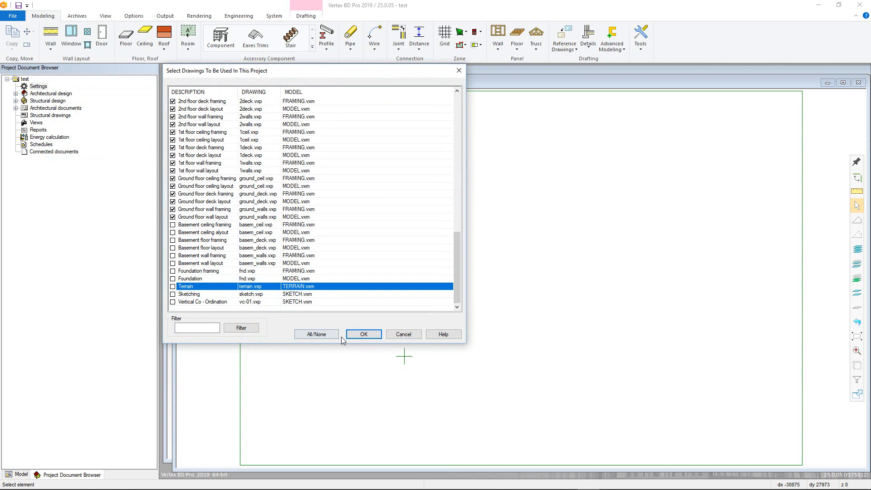
{"action": "left_click", "coordinate": [363, 334]}
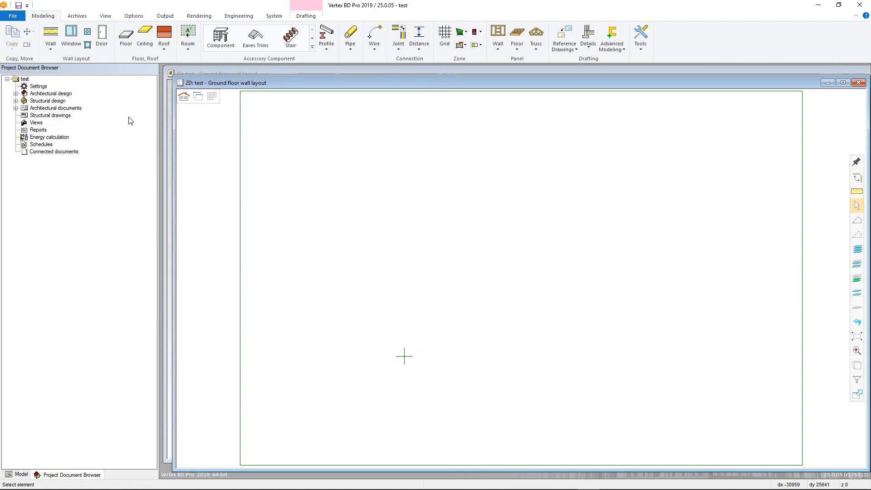
Raise FFL-1 to 3000 with a thicker floor and FFL-2 to 6000 in 3D Levels.
{"action": "right_click", "coordinate": [36, 85]}
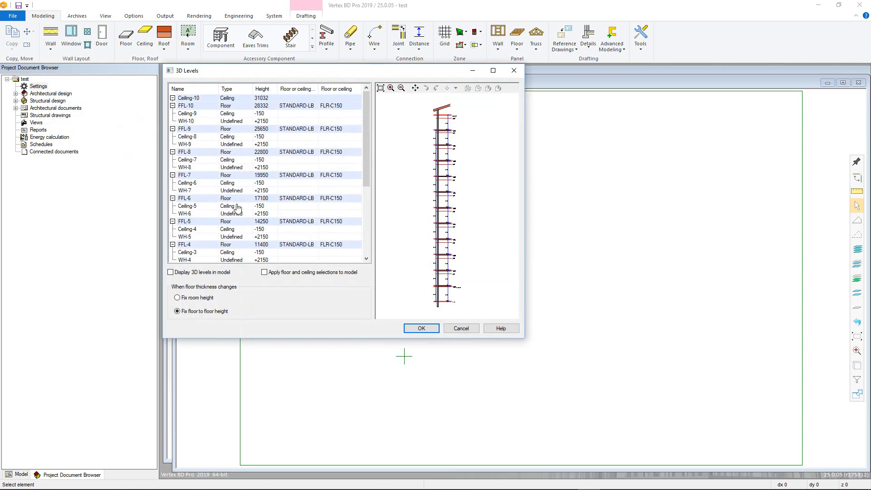
{"action": "scroll", "scroll_direction": "down", "scroll_amount": 3}
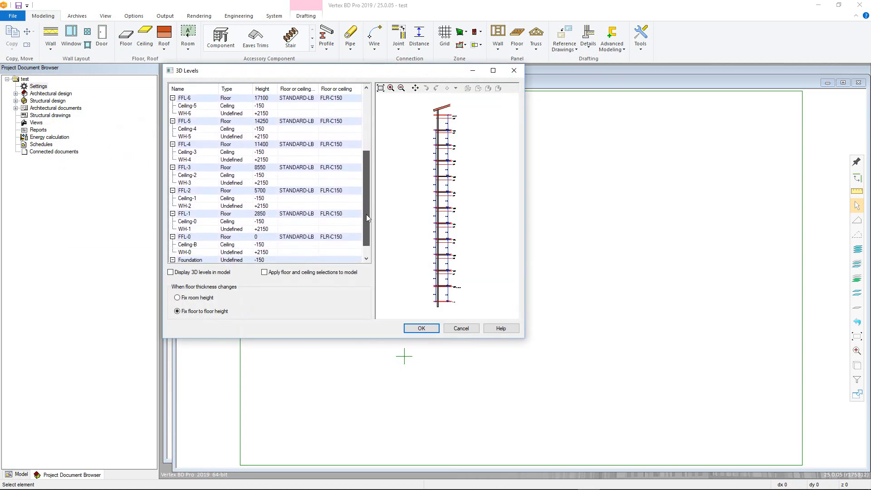
{"action": "scroll", "scroll_direction": "down", "scroll_amount": 3}
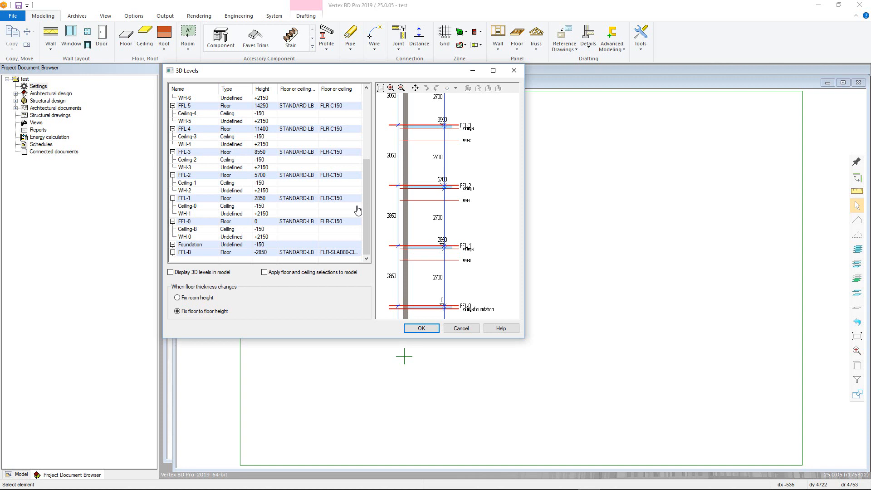
{"action": "mouse_move", "coordinate": [268, 202]}
{"action": "type", "text": "3"}
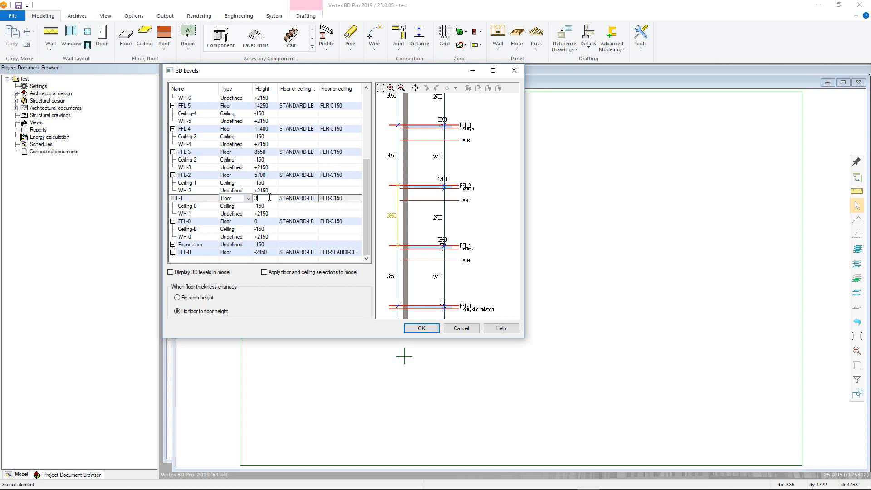
{"action": "type", "text": "000"}
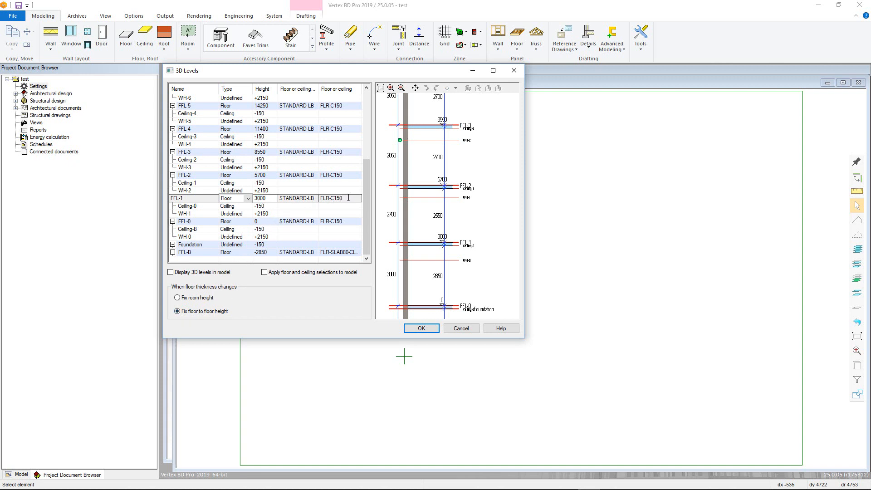
{"action": "right_click", "coordinate": [339, 198]}
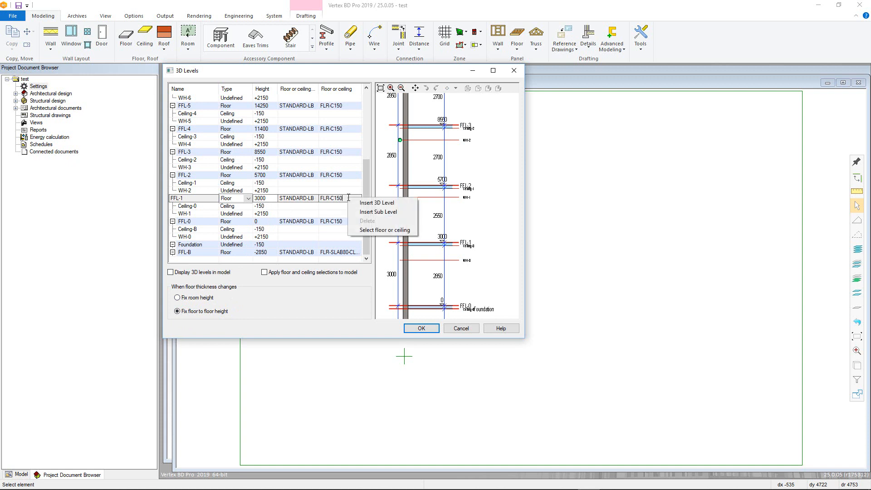
{"action": "left_click", "coordinate": [385, 230]}
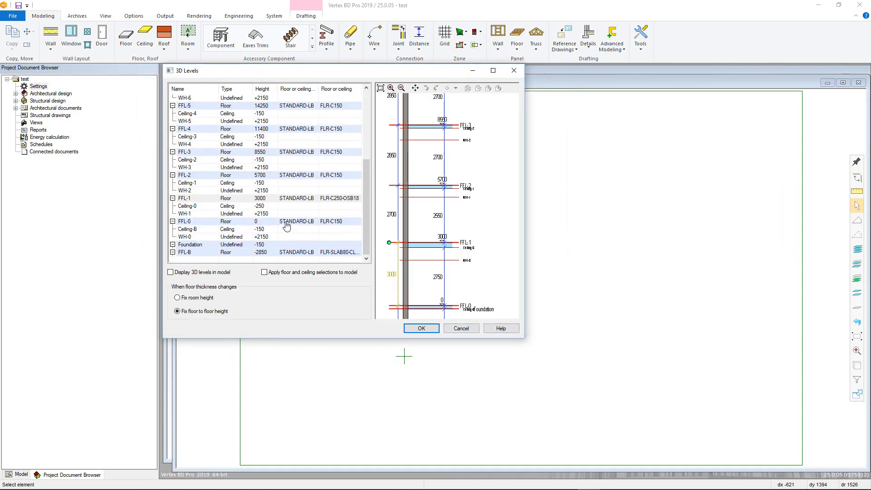
{"action": "mouse_move", "coordinate": [296, 227]}
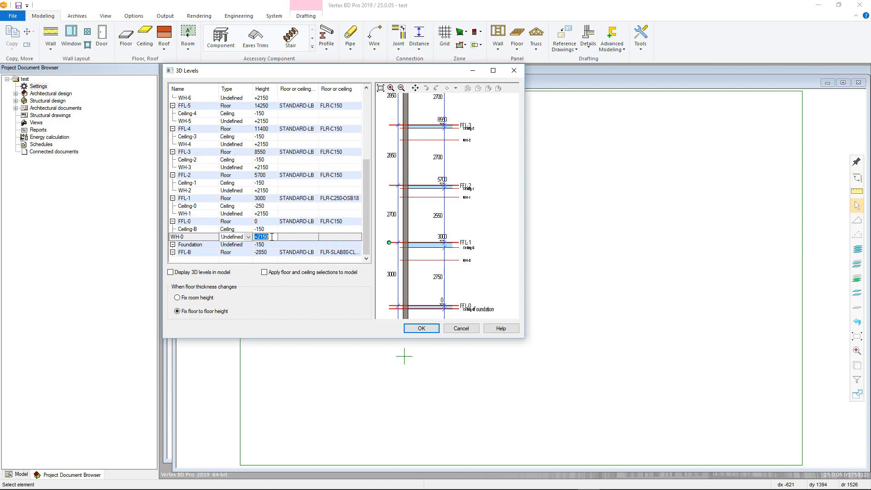
{"action": "mouse_move", "coordinate": [271, 186]}
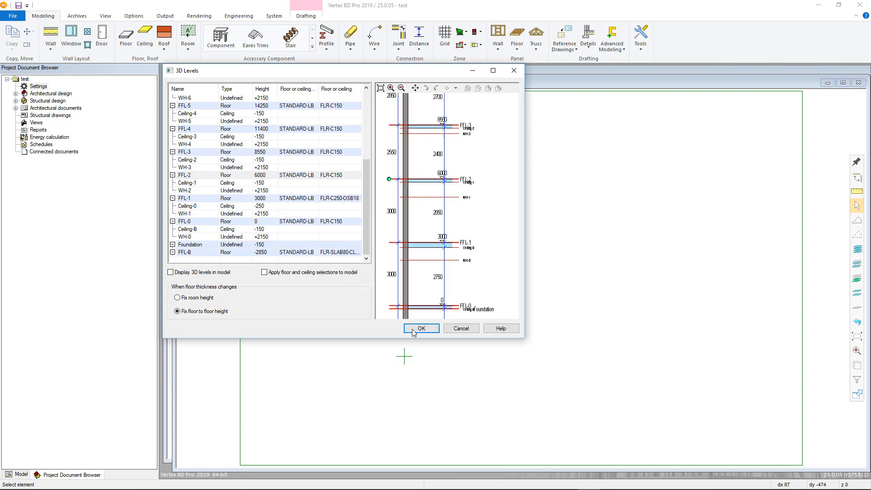
{"action": "left_click", "coordinate": [421, 328]}
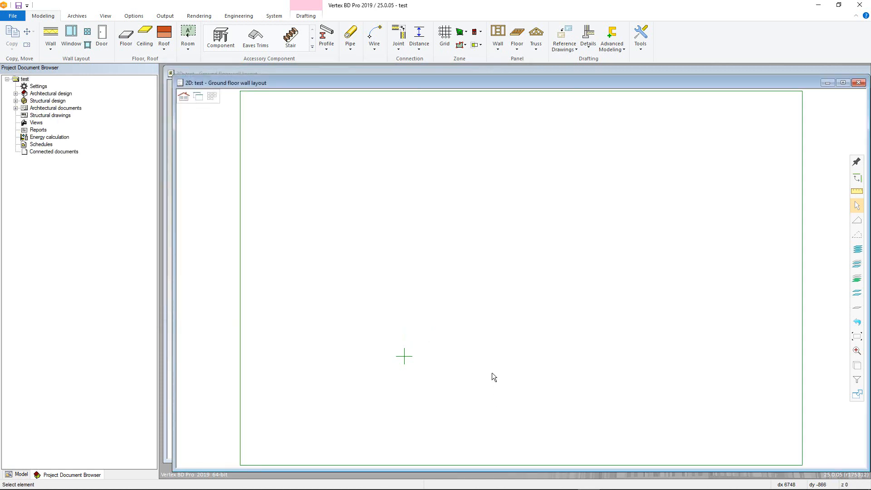
{"action": "mouse_move", "coordinate": [466, 339]}
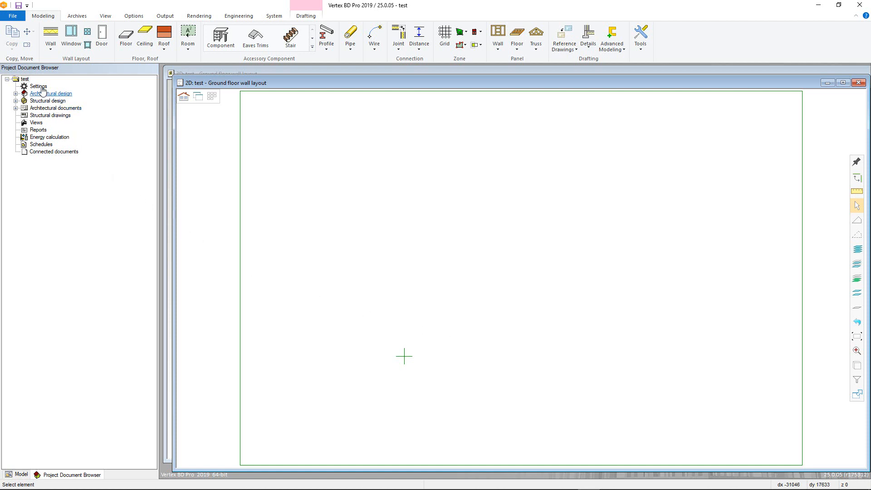
Open Edit project parameters from Settings and scroll through the System parameters values.
{"action": "right_click", "coordinate": [32, 86]}
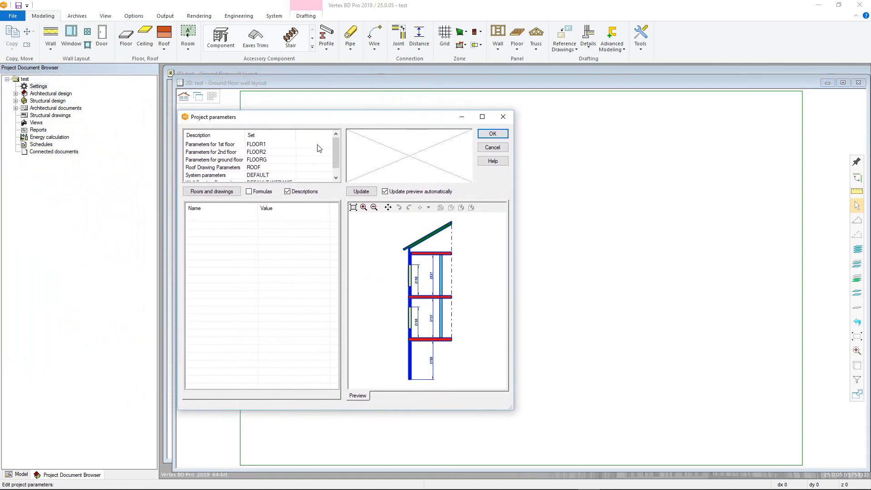
{"action": "scroll", "scroll_direction": "down", "scroll_amount": 3}
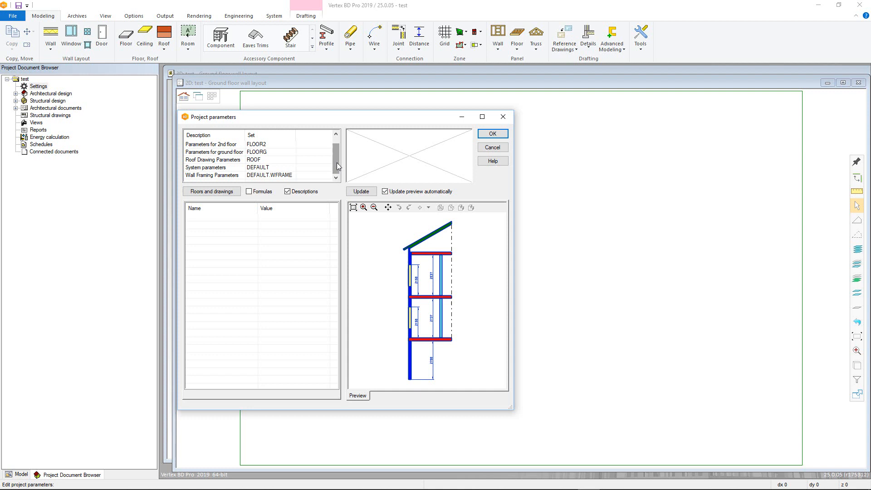
{"action": "left_click", "coordinate": [206, 167]}
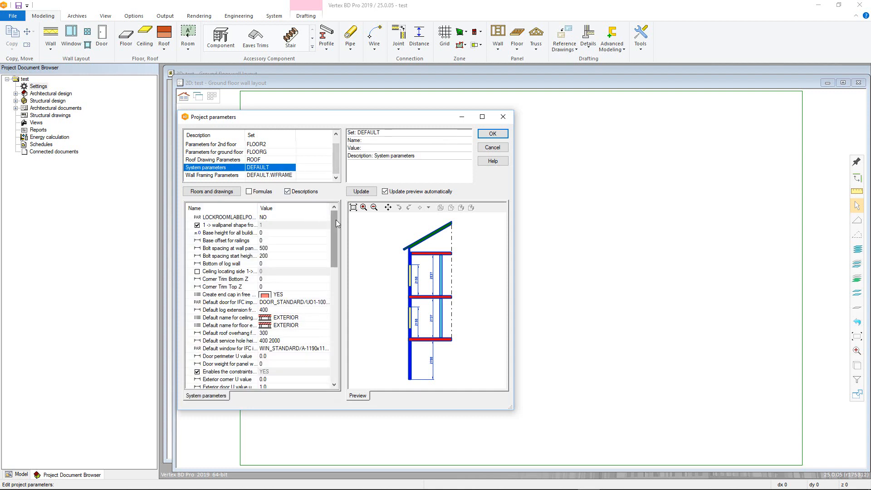
{"action": "scroll", "scroll_direction": "down", "scroll_amount": 3}
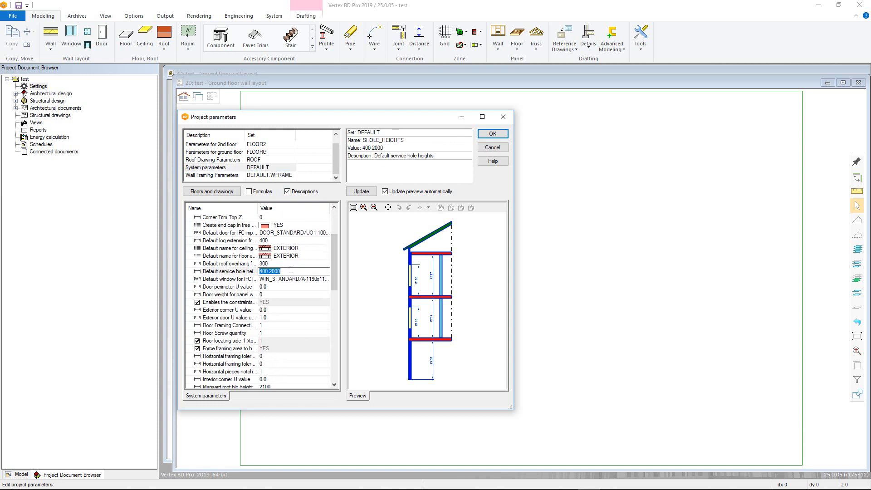
{"action": "scroll", "scroll_direction": "down", "scroll_amount": 3}
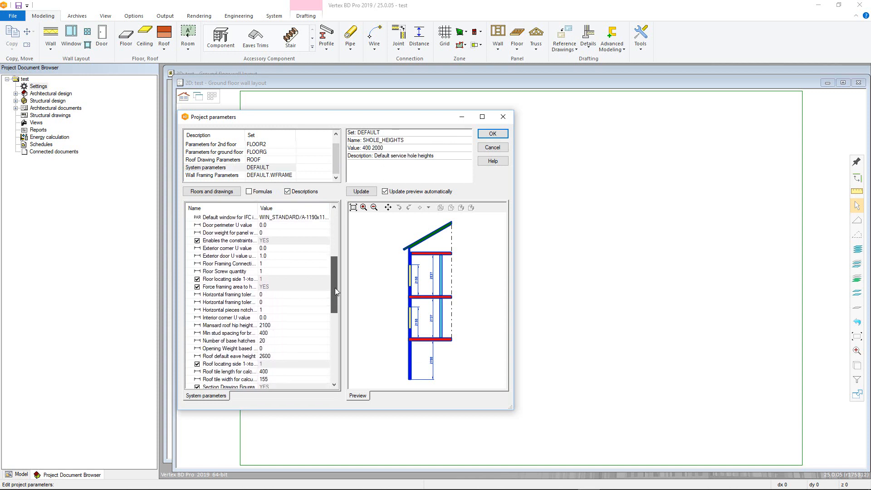
{"action": "scroll", "scroll_direction": "down", "scroll_amount": 3}
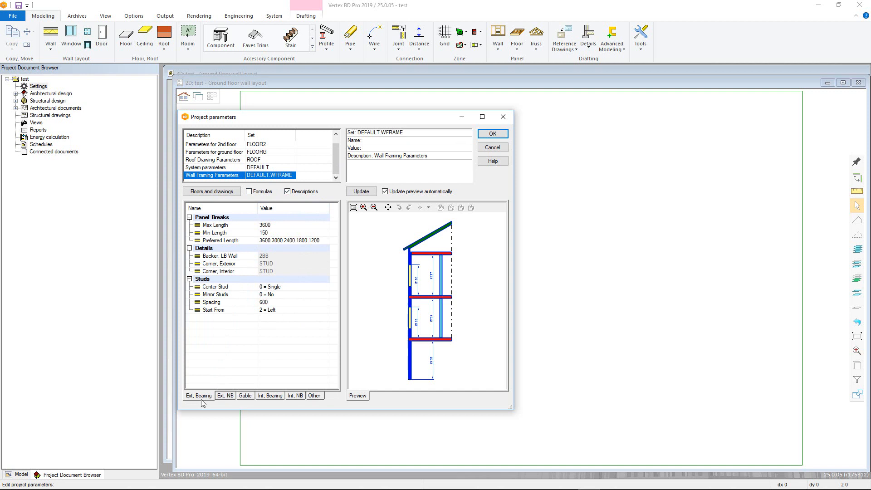
{"action": "mouse_move", "coordinate": [309, 400]}
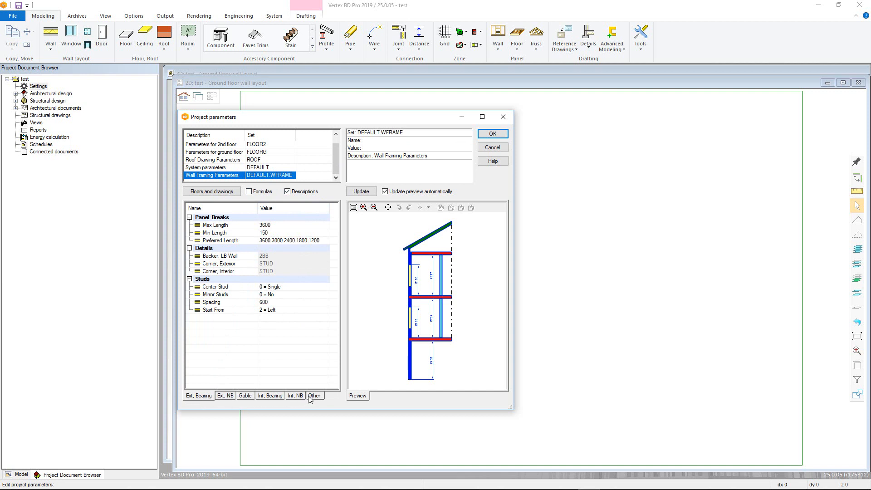
Browse the wall-type framing tabs, returning to exterior bearing wall settings.
{"action": "left_click", "coordinate": [245, 396]}
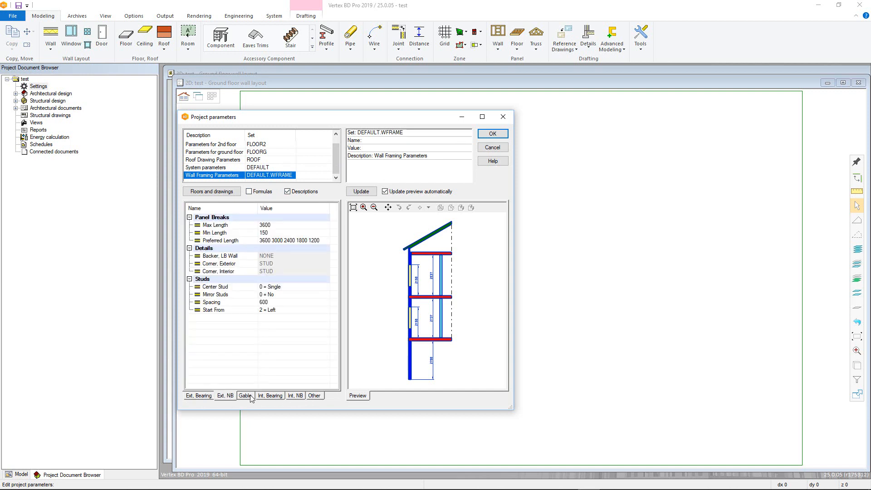
{"action": "left_click", "coordinate": [270, 395]}
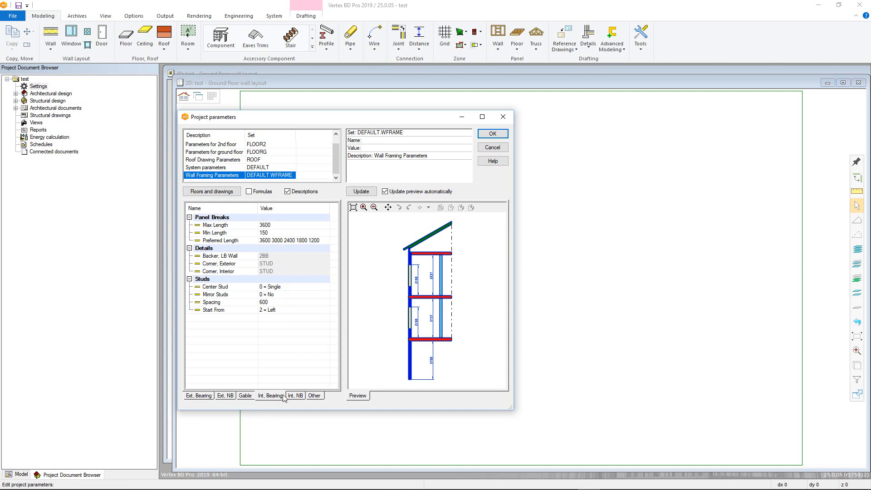
{"action": "left_click", "coordinate": [314, 396]}
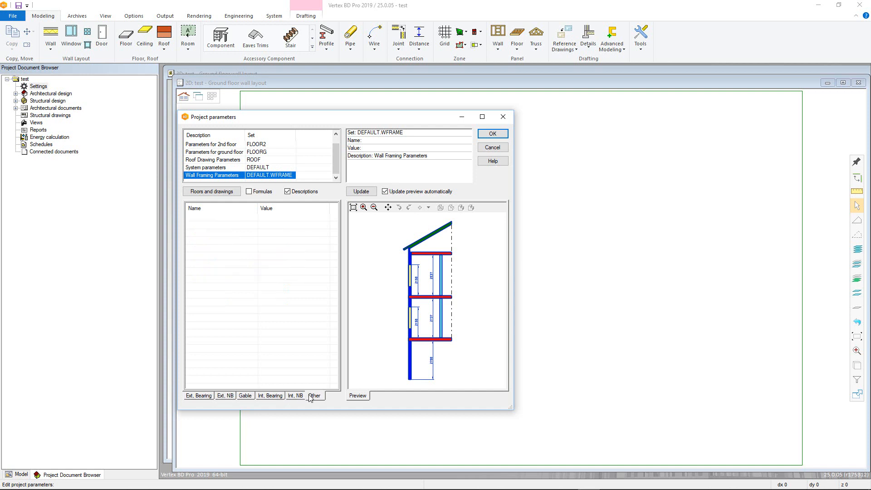
{"action": "left_click", "coordinate": [198, 396]}
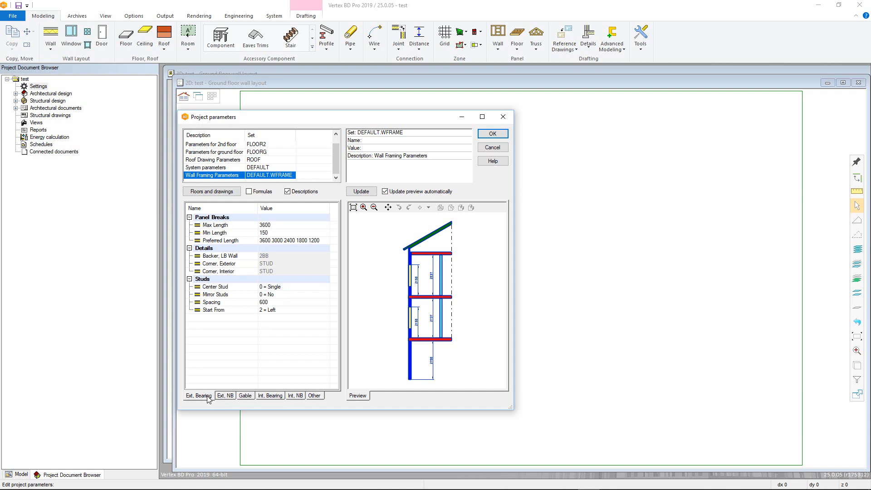
{"action": "mouse_move", "coordinate": [272, 234]}
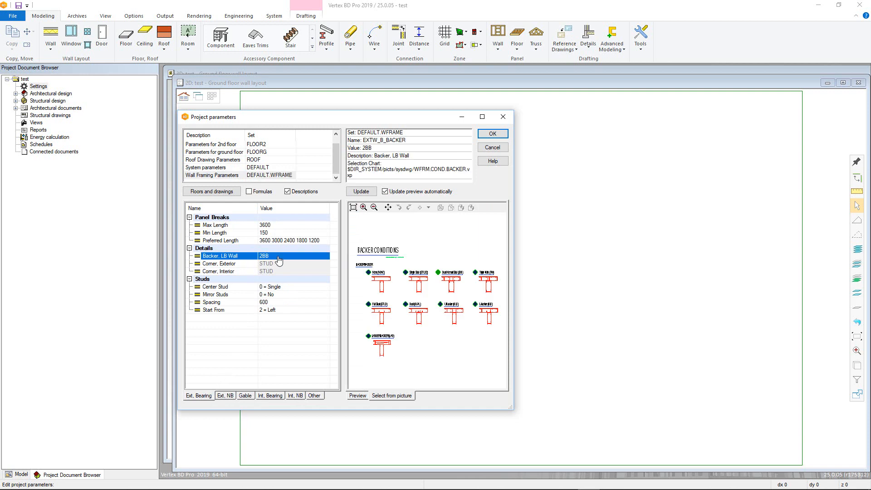
{"action": "mouse_move", "coordinate": [281, 261]}
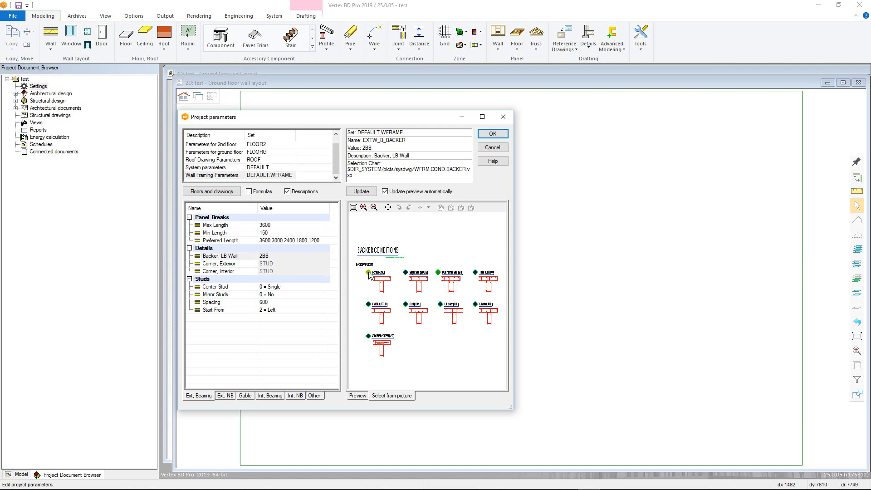
Set the load-bearing wall backer to STUD2 and accept the project parameters.
{"action": "left_click", "coordinate": [405, 271]}
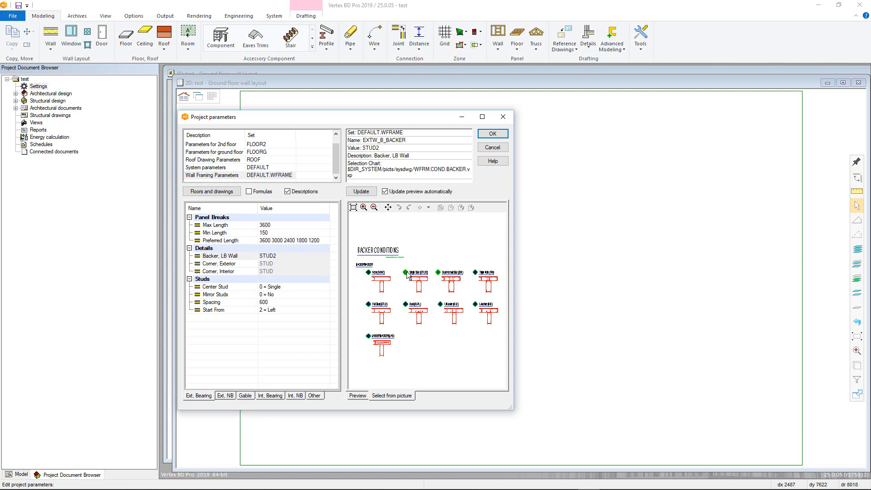
{"action": "mouse_move", "coordinate": [280, 282]}
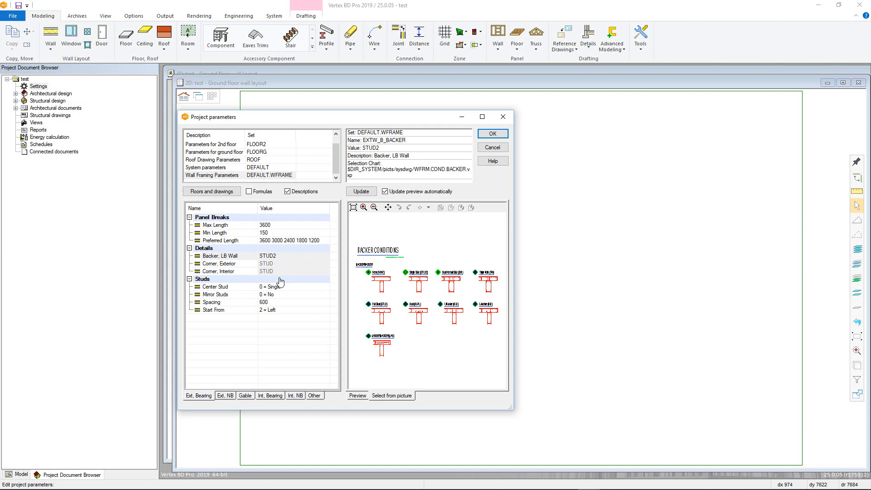
{"action": "left_click", "coordinate": [215, 287]}
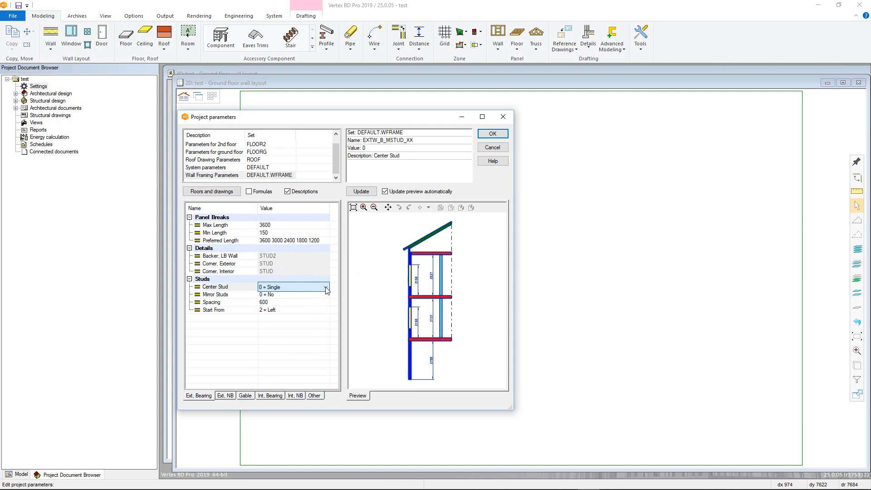
{"action": "left_click", "coordinate": [225, 294]}
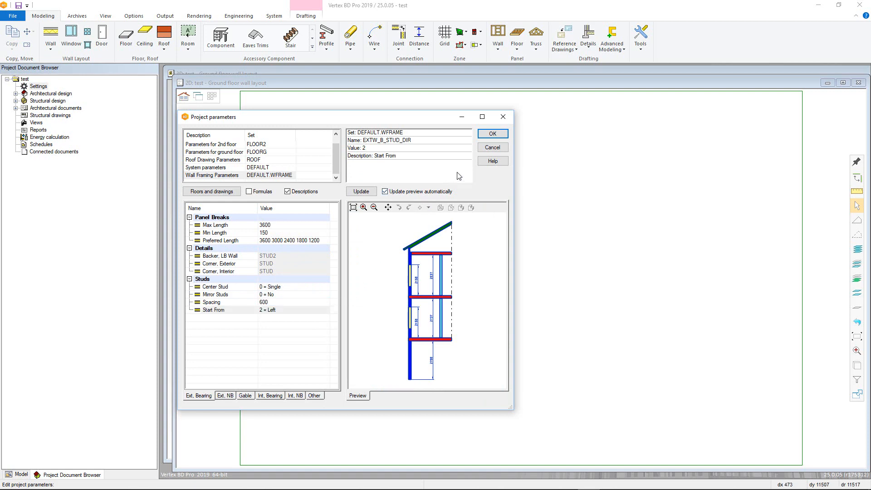
{"action": "left_click", "coordinate": [493, 134]}
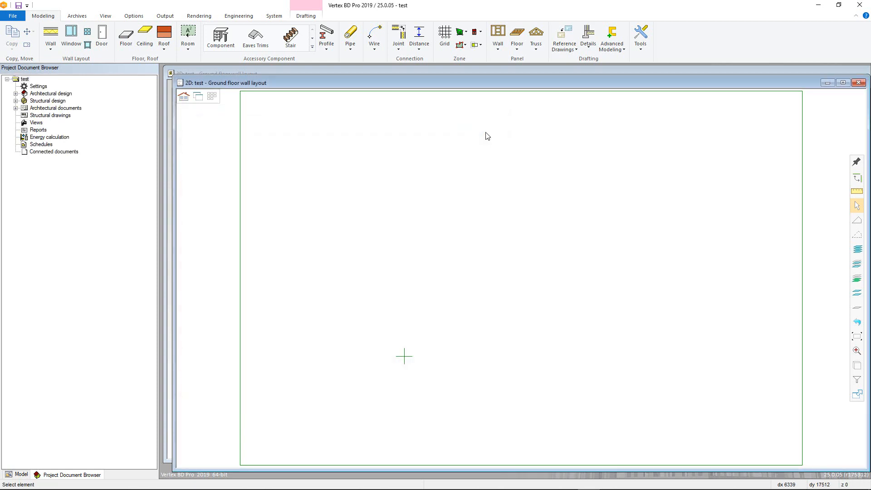